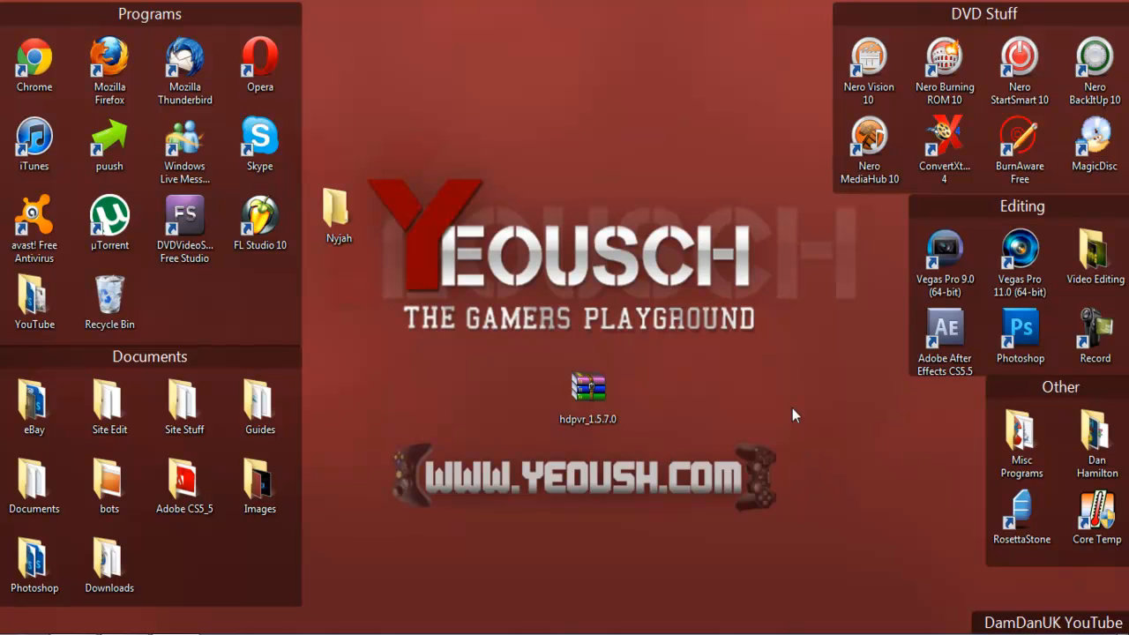
Open the hdpvr_1.5.7.0.zip archive from its desktop icon in WinRAR.
click(588, 388)
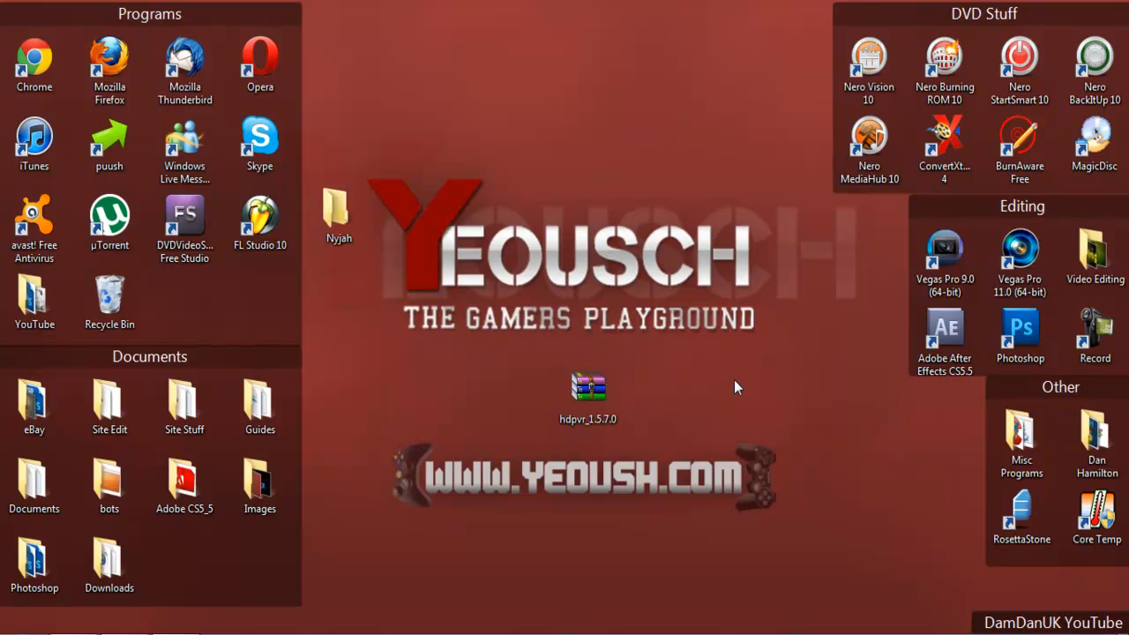
click(588, 388)
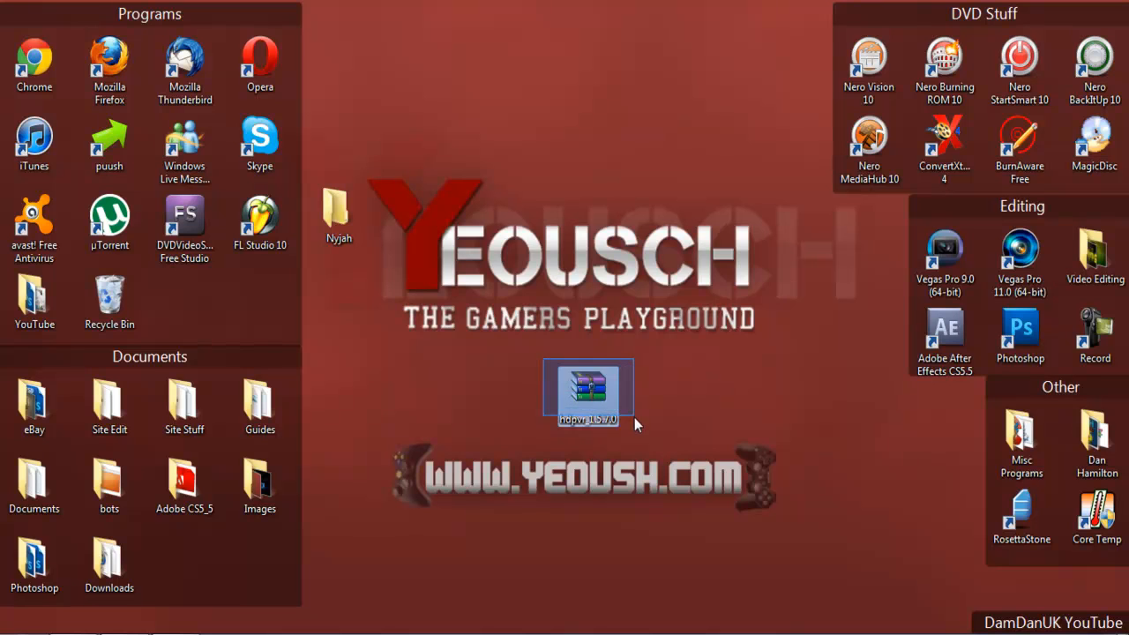
mouse_move(665, 367)
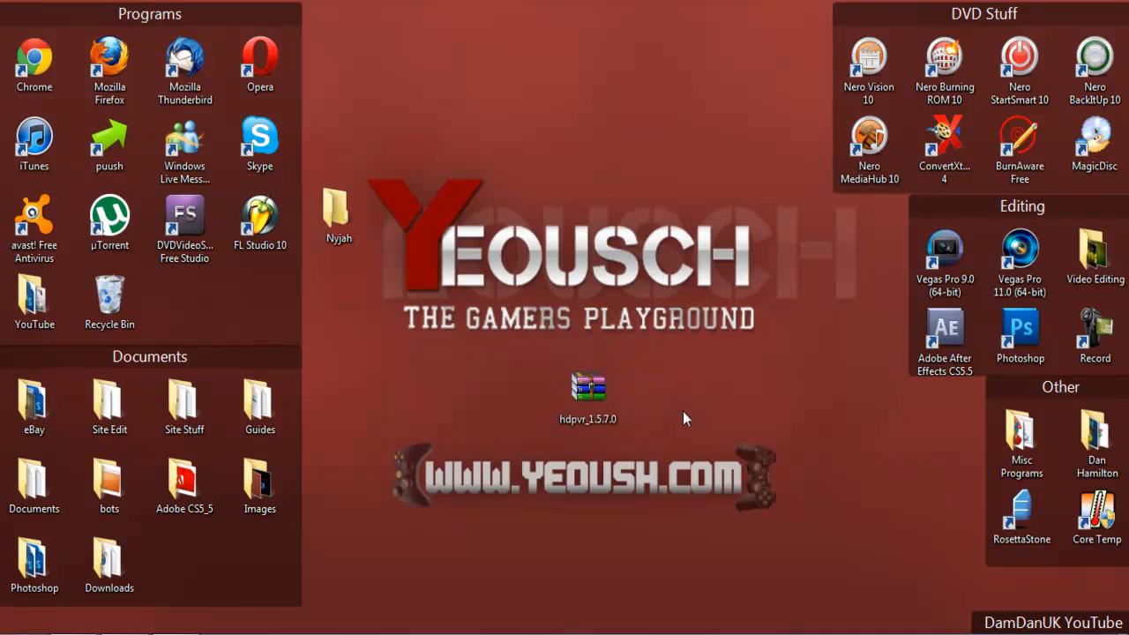
mouse_move(628, 413)
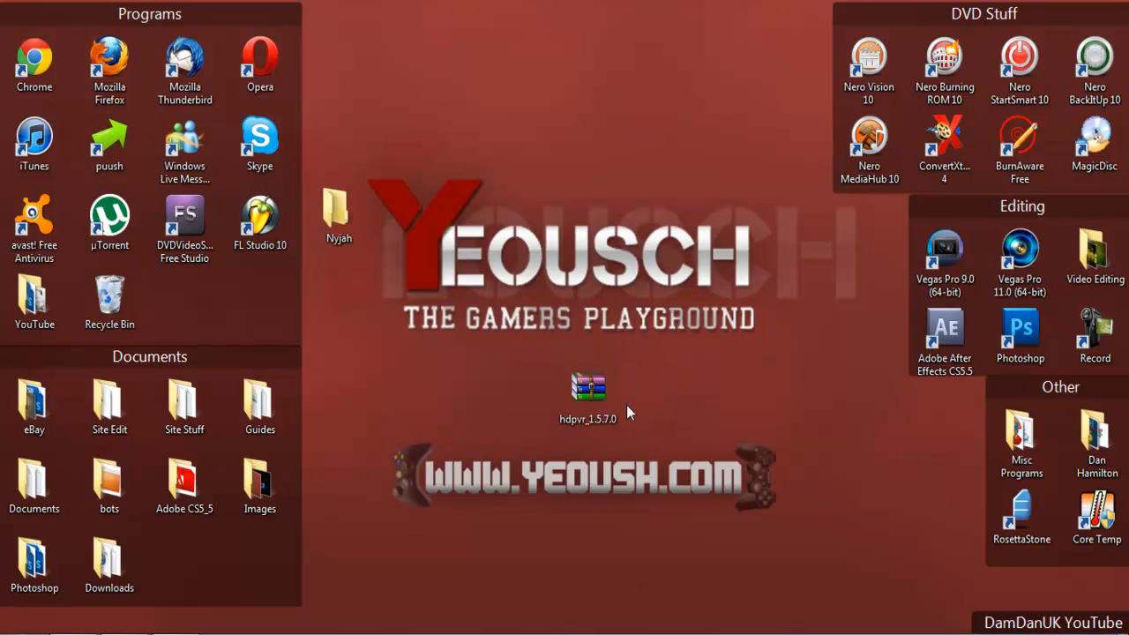
click(587, 392)
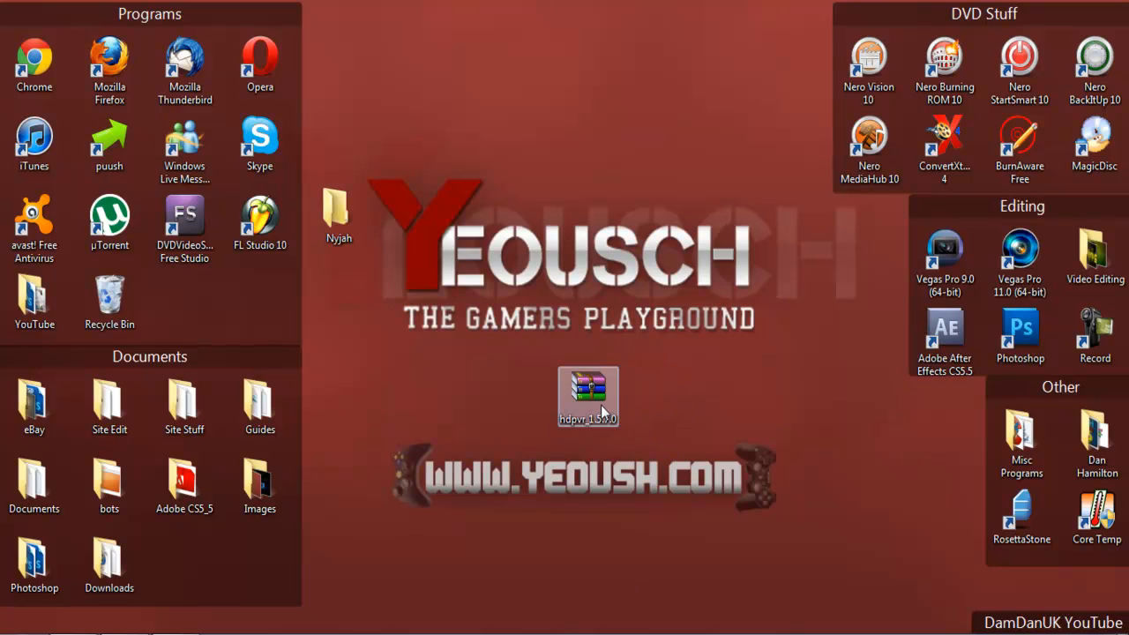
mouse_move(588, 396)
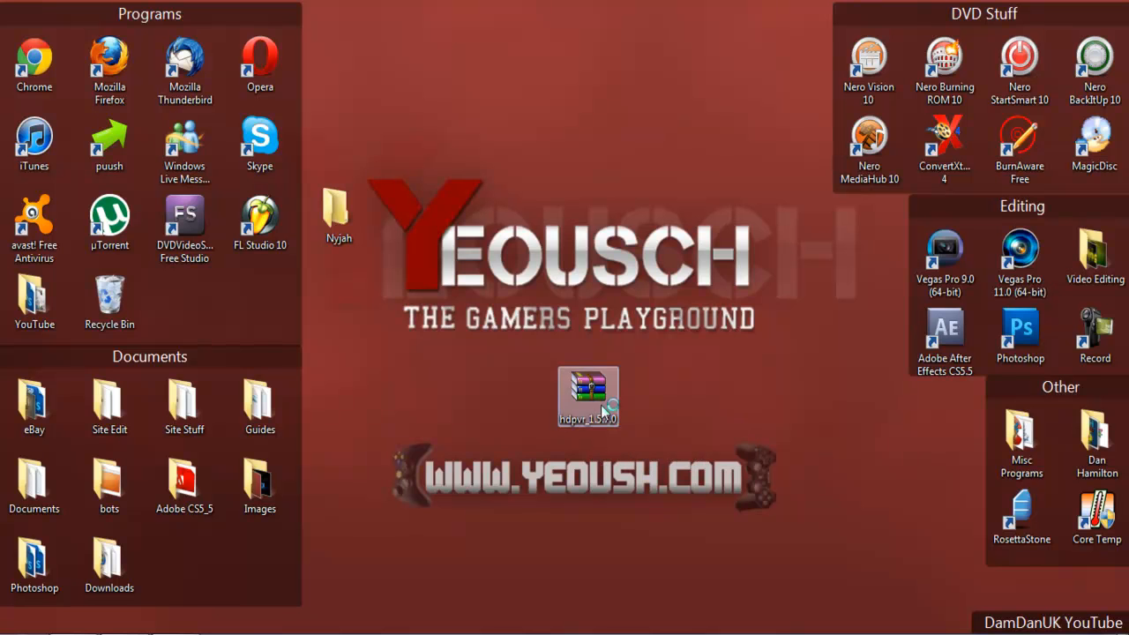
double_click(587, 396)
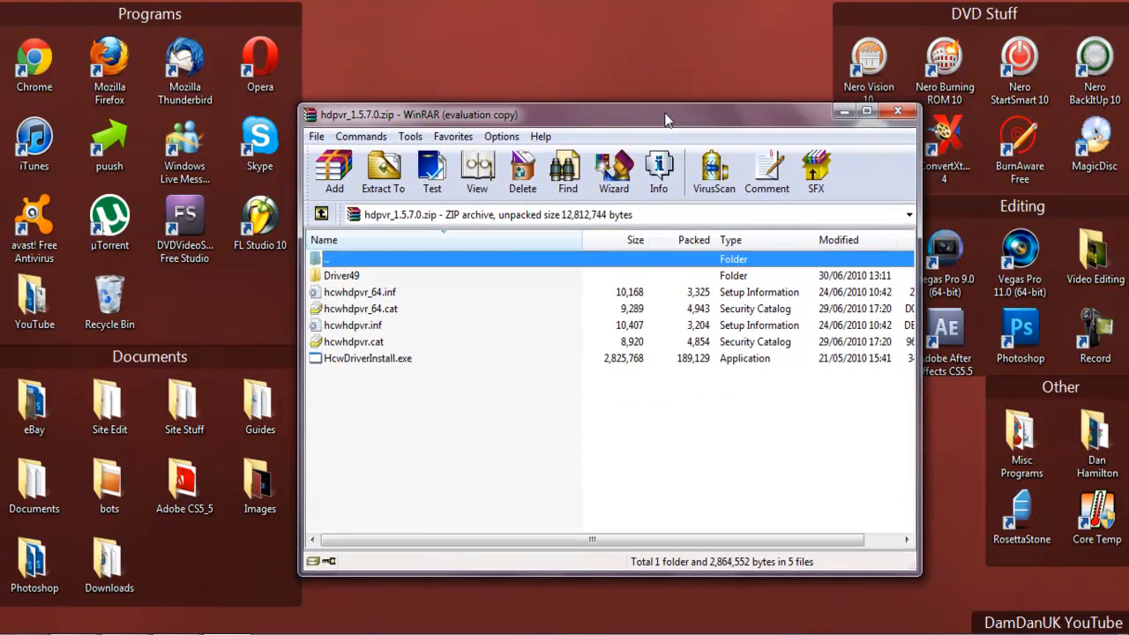
mouse_move(630, 368)
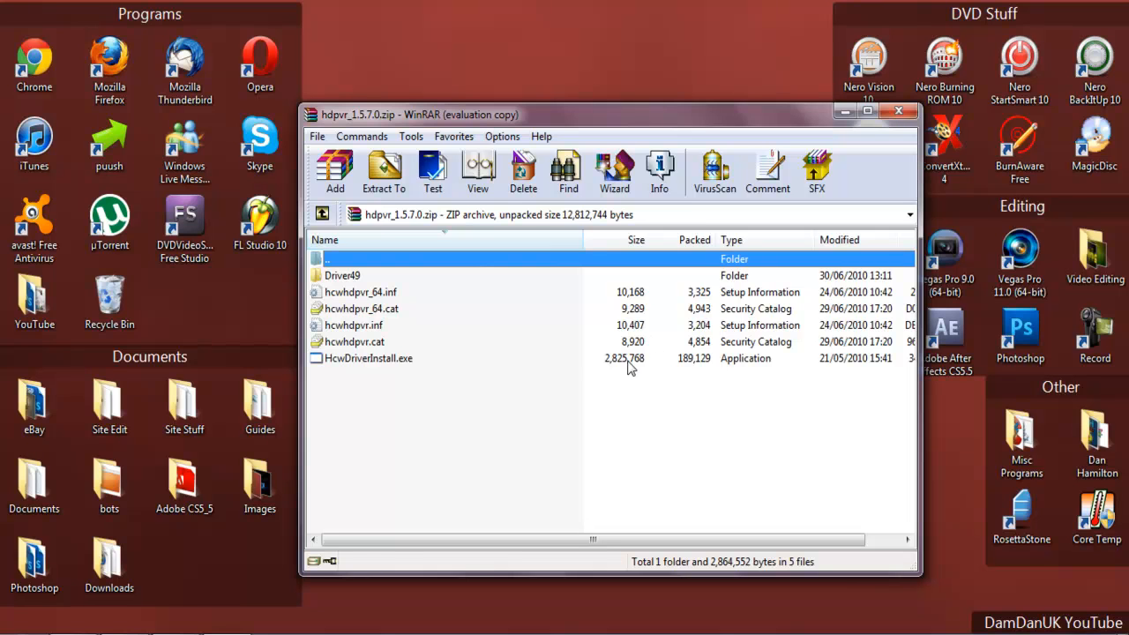
Select HcwDriverInstall.exe in the archive's file list.
click(368, 358)
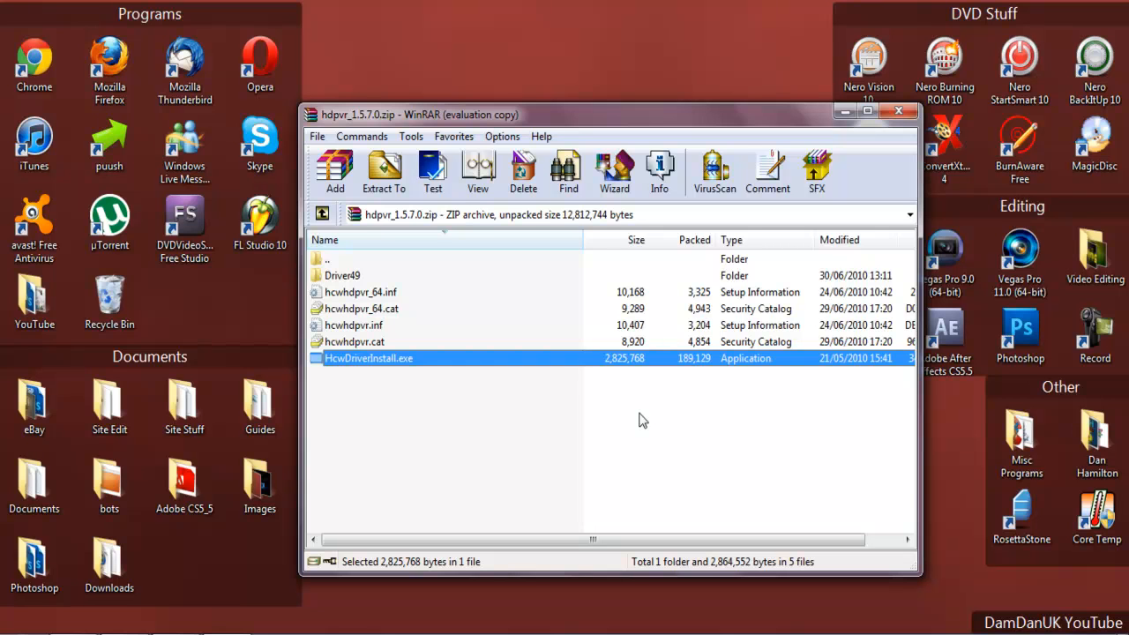
mouse_move(663, 125)
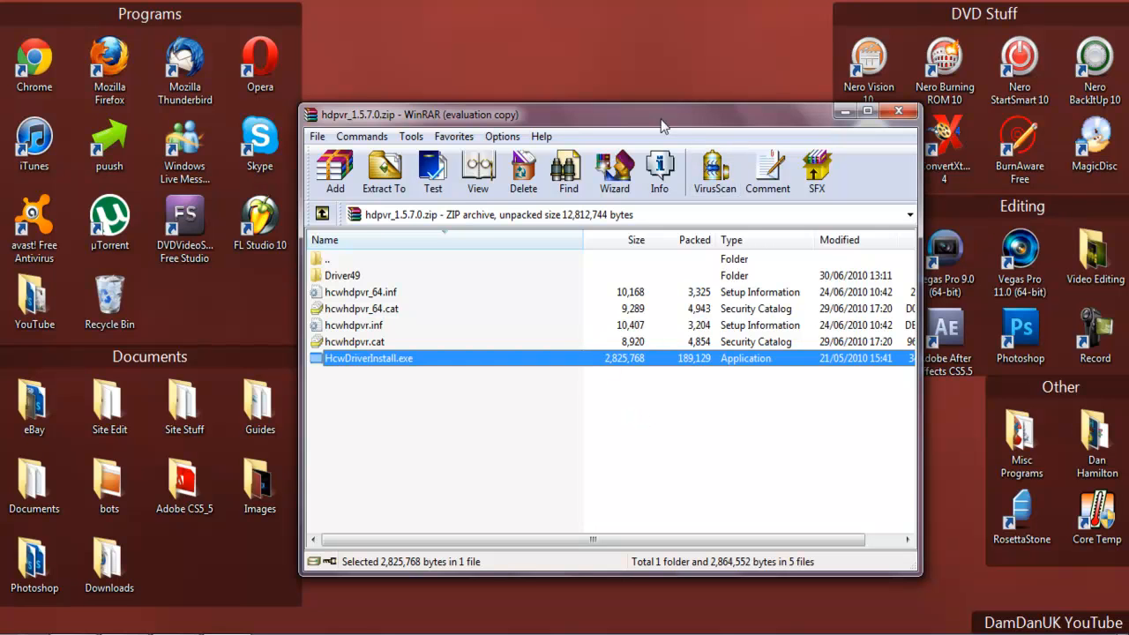
click(383, 172)
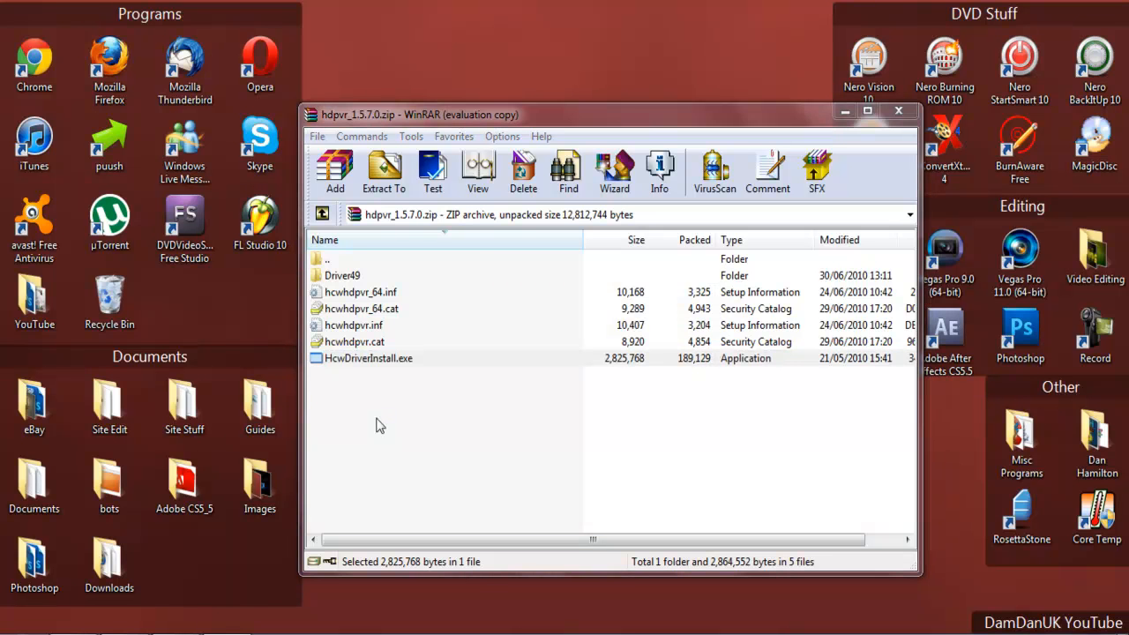
click(367, 358)
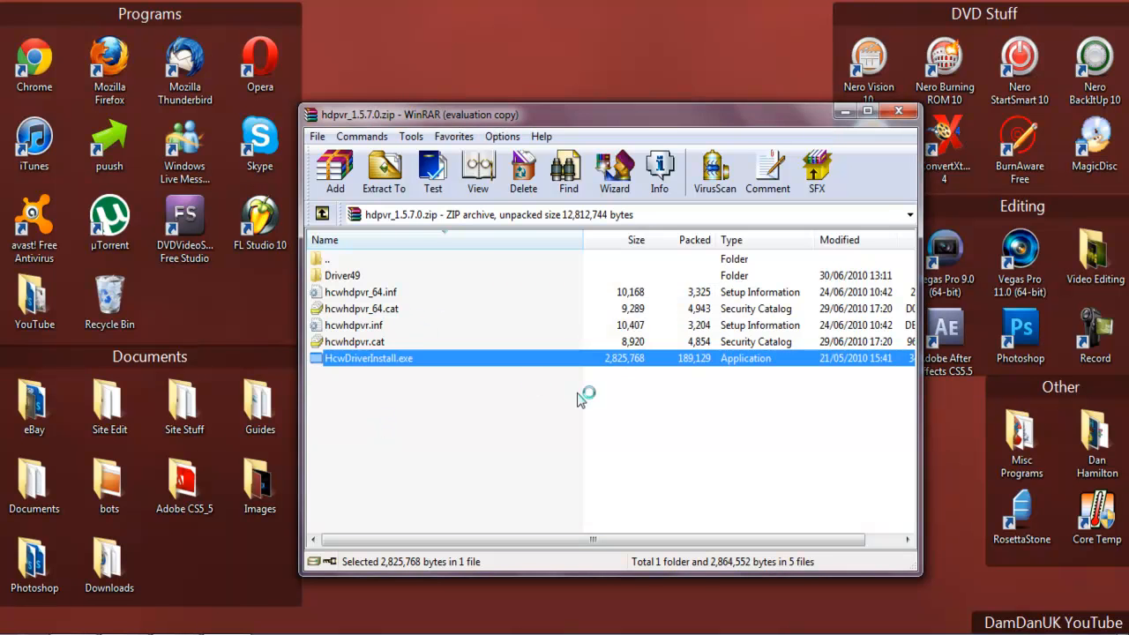
Launch HcwDriverInstall.exe so the Hauppauge installer searches for hardware and updates drivers.
double_click(368, 358)
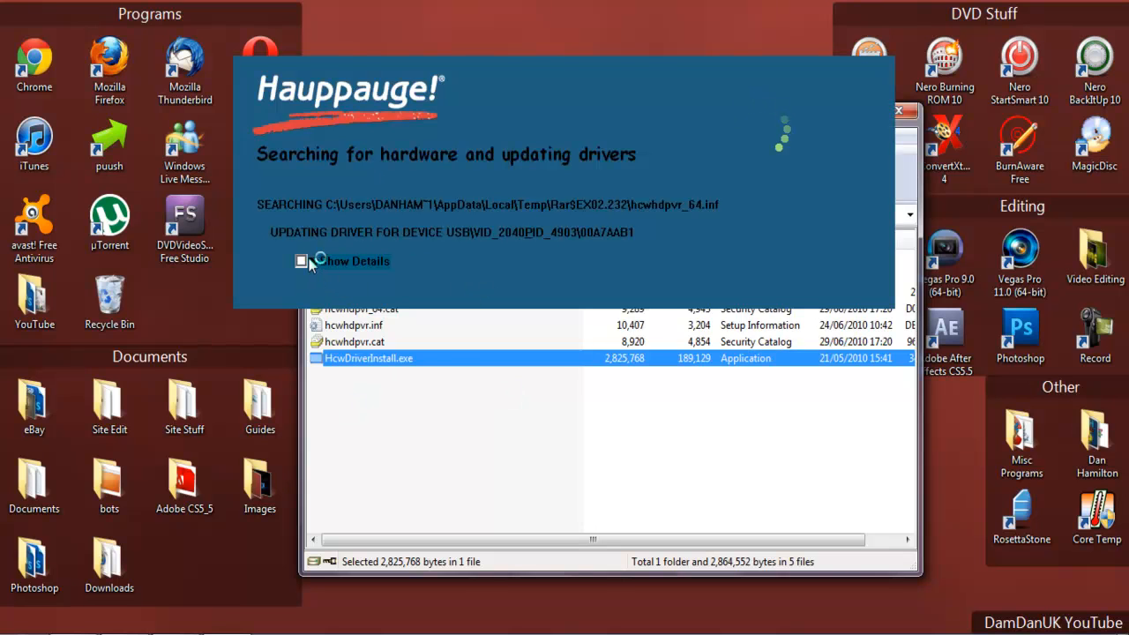
mouse_move(388, 324)
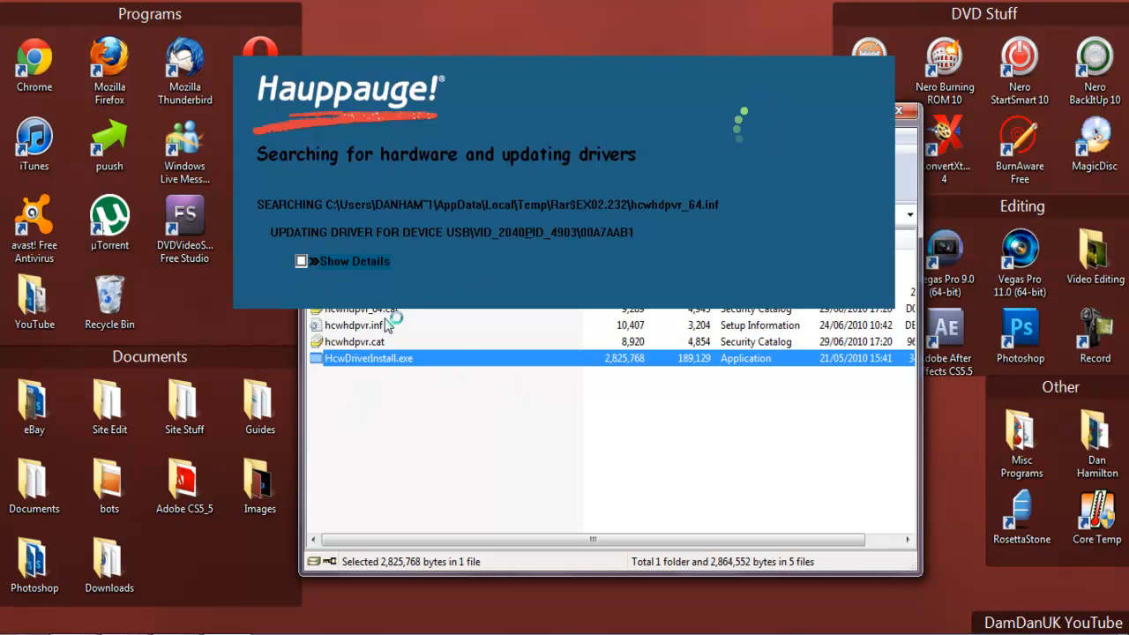
mouse_move(480, 309)
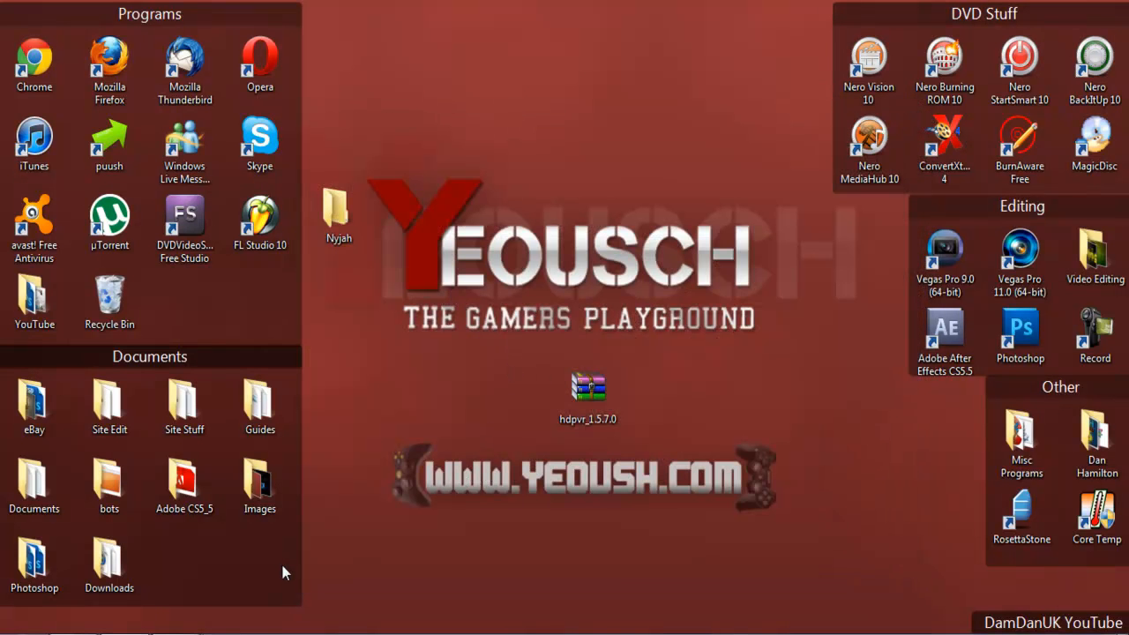
Close the installer and WinRAR windows, then select the hdpvr_1.5.7.0 desktop icon.
click(1019, 251)
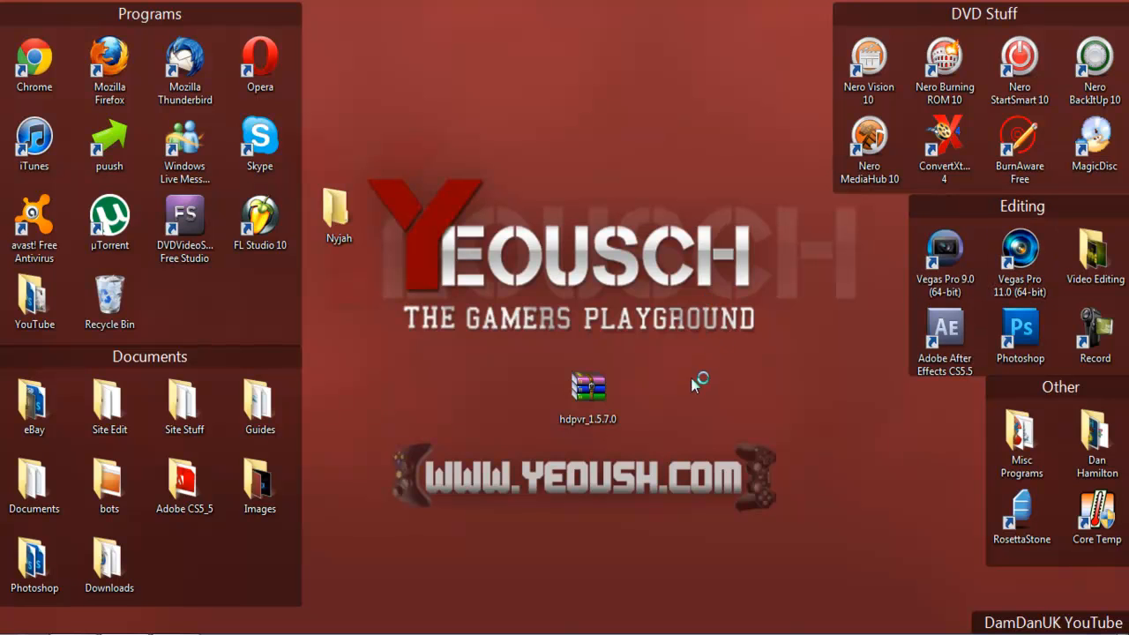
mouse_move(809, 598)
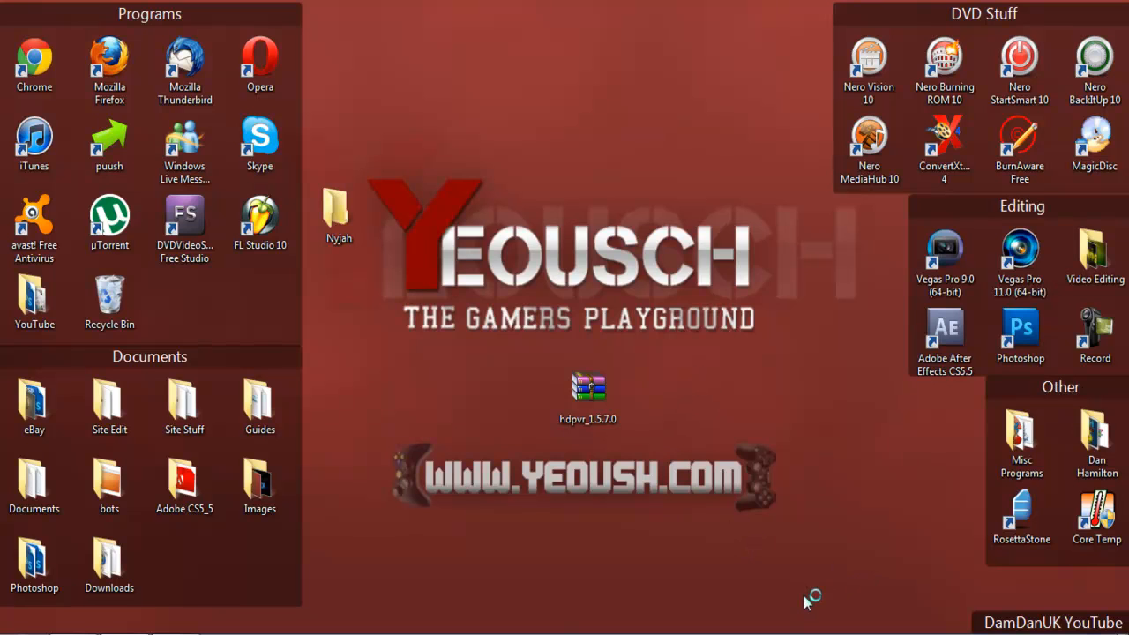
mouse_move(441, 608)
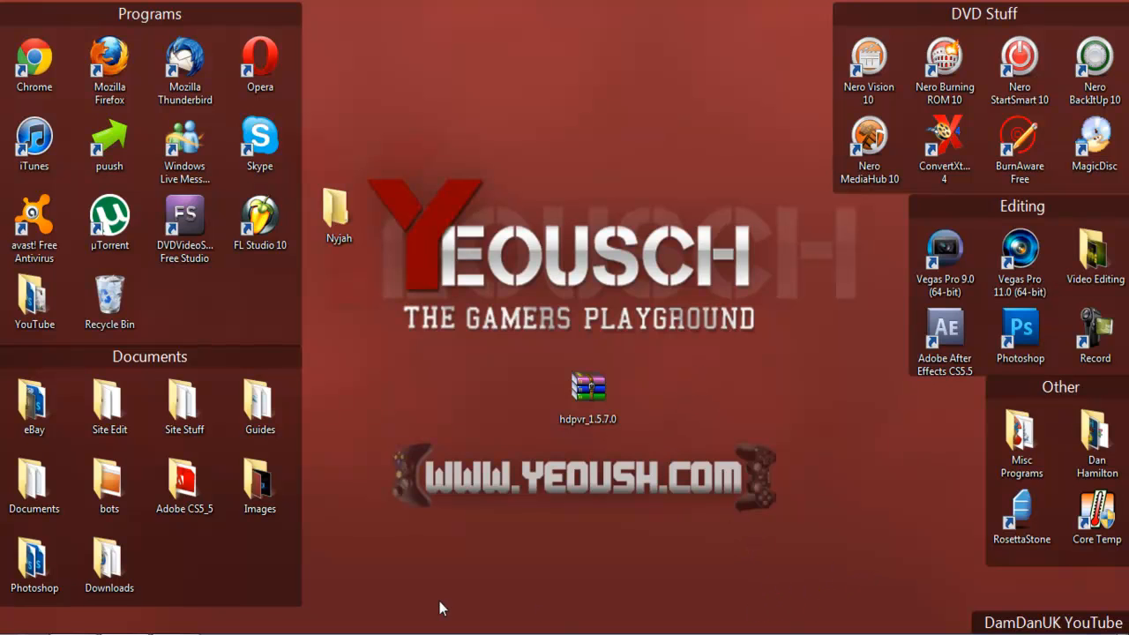
mouse_move(582, 498)
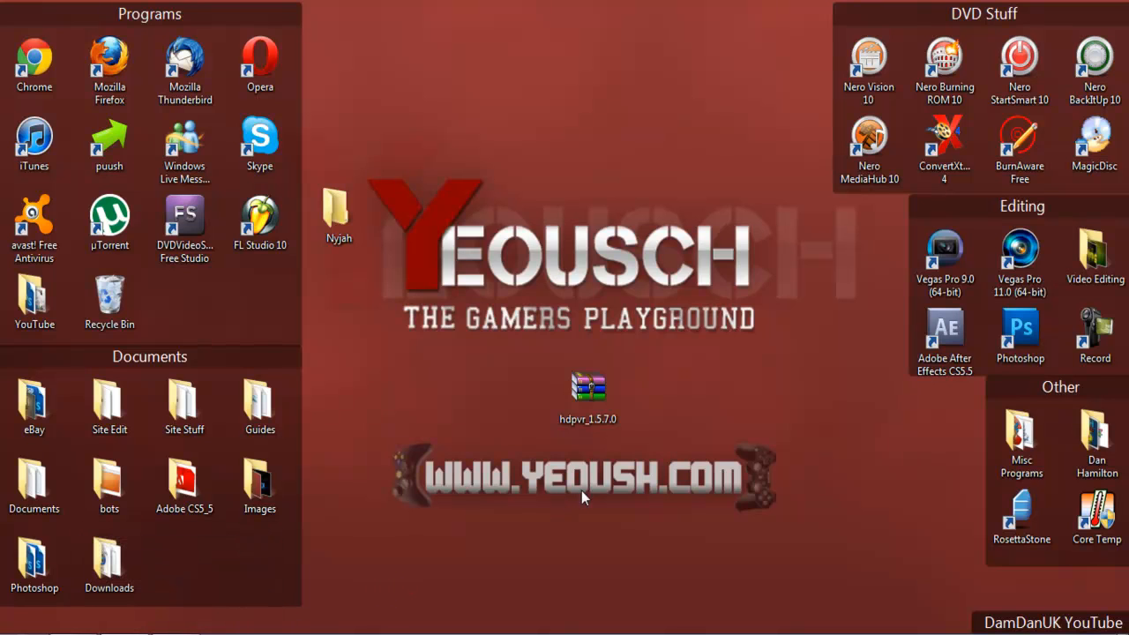
mouse_move(635, 442)
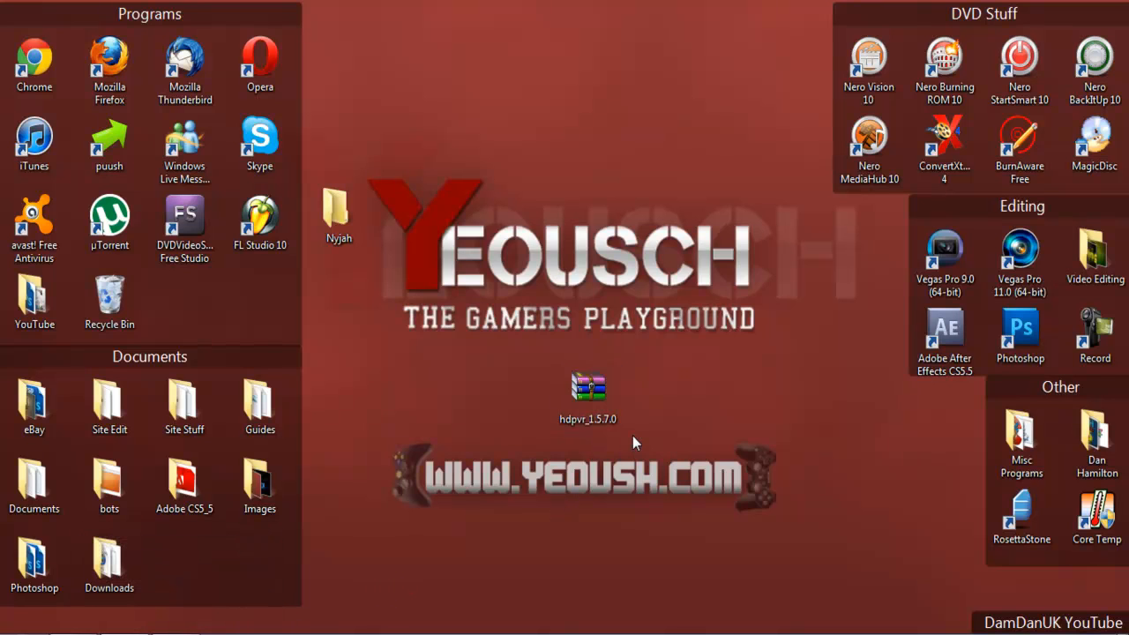
click(589, 388)
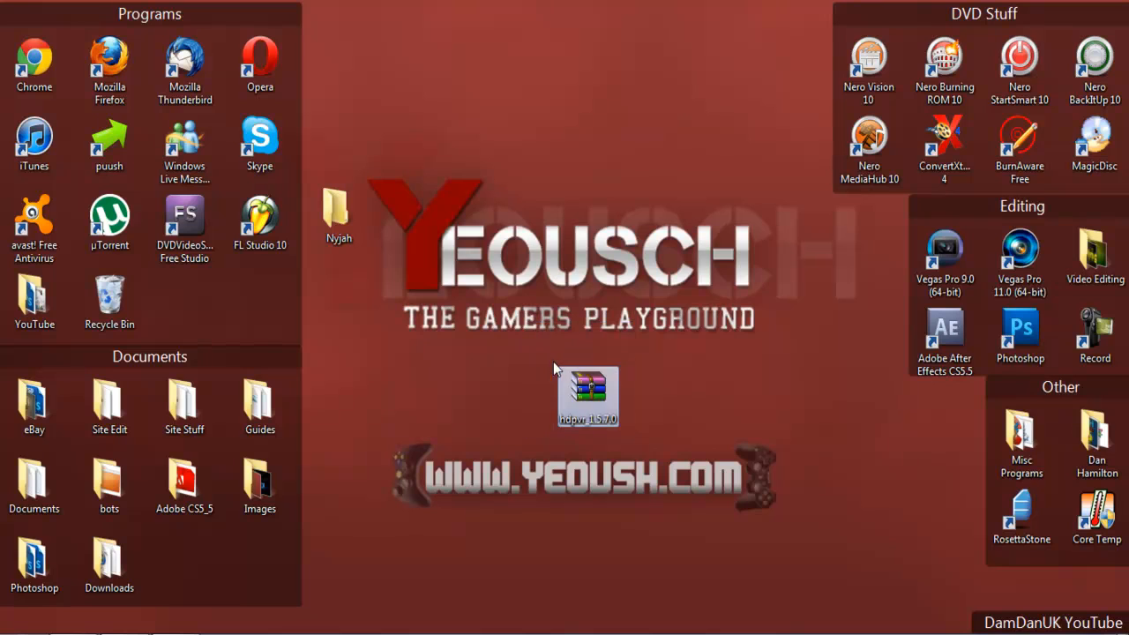